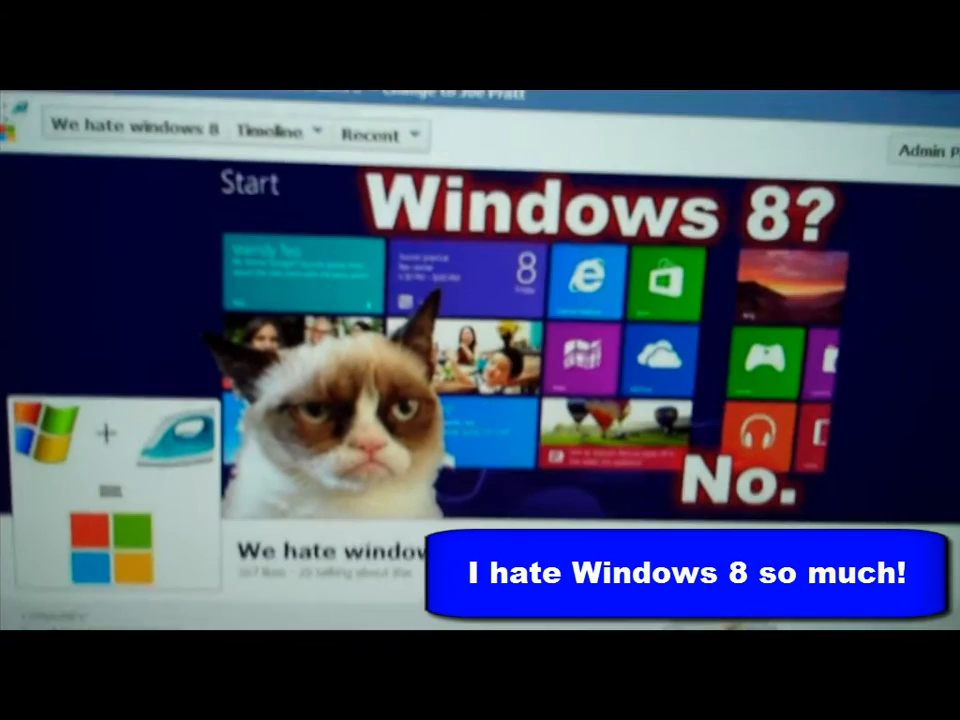
{"action": "scroll", "scroll_direction": "down", "scroll_amount": 3}
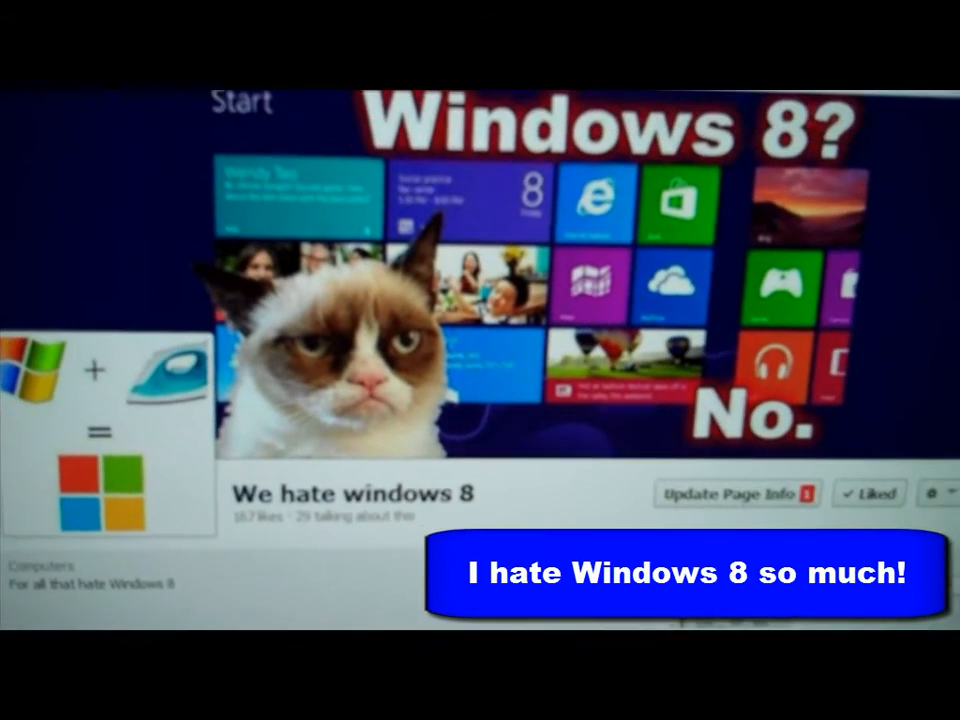
{"action": "scroll", "scroll_direction": "down", "scroll_amount": 3}
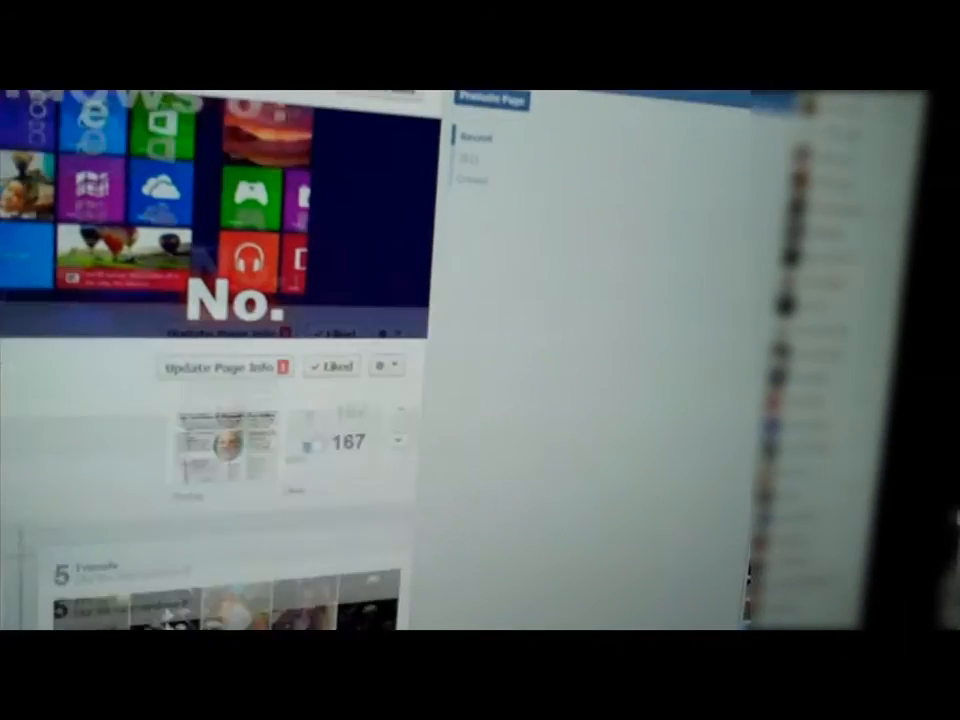
{"action": "scroll", "scroll_direction": "down", "scroll_amount": 3}
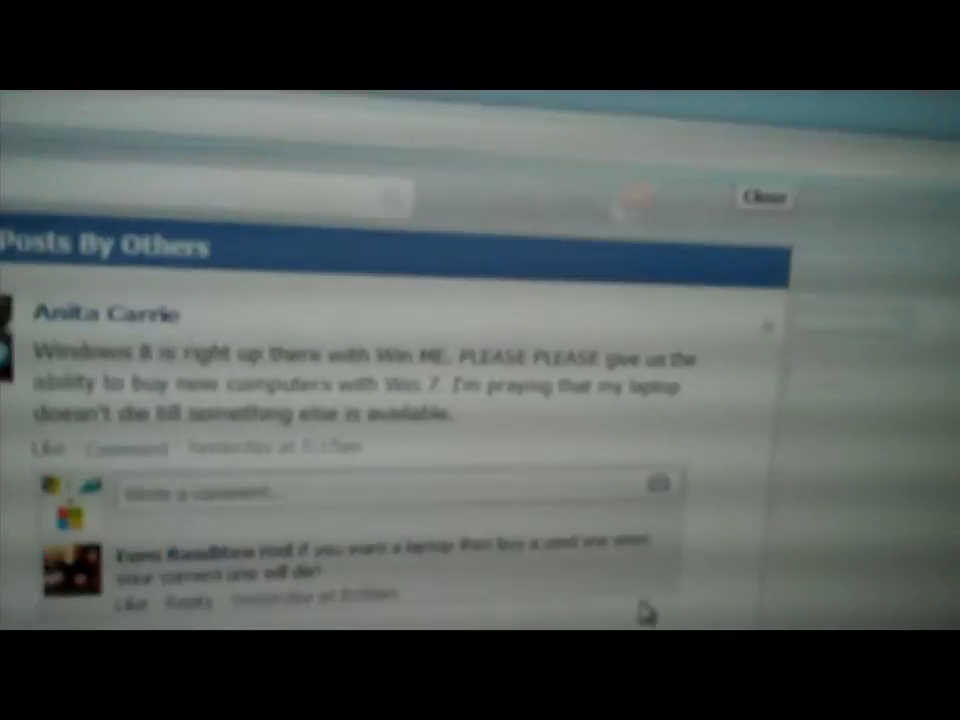
{"action": "scroll", "scroll_direction": "down", "scroll_amount": 3}
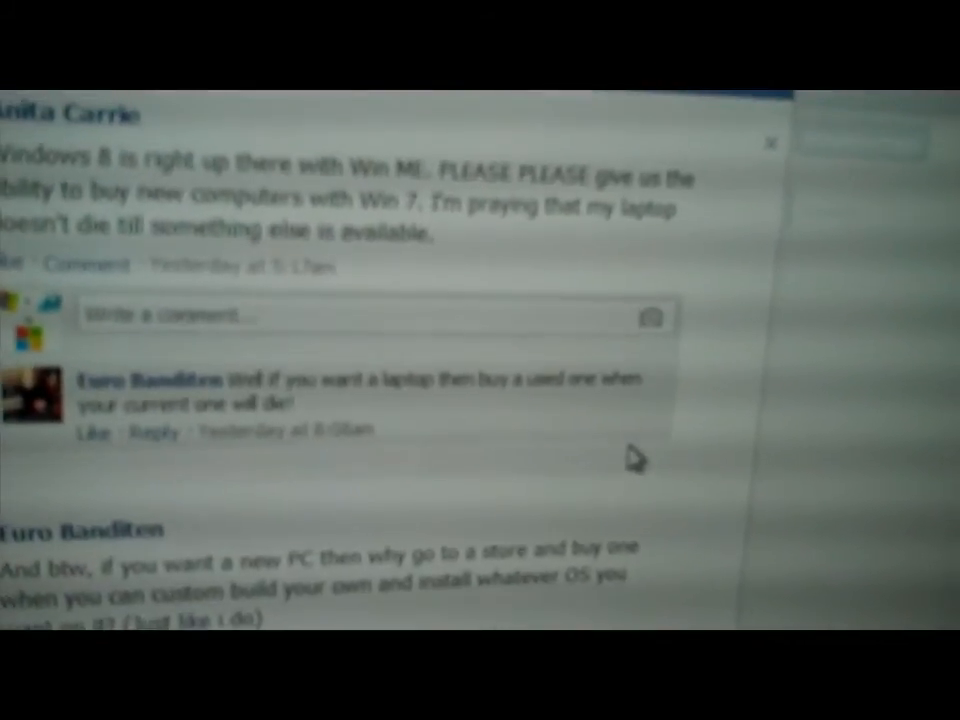
{"action": "scroll", "scroll_direction": "up", "scroll_amount": 3}
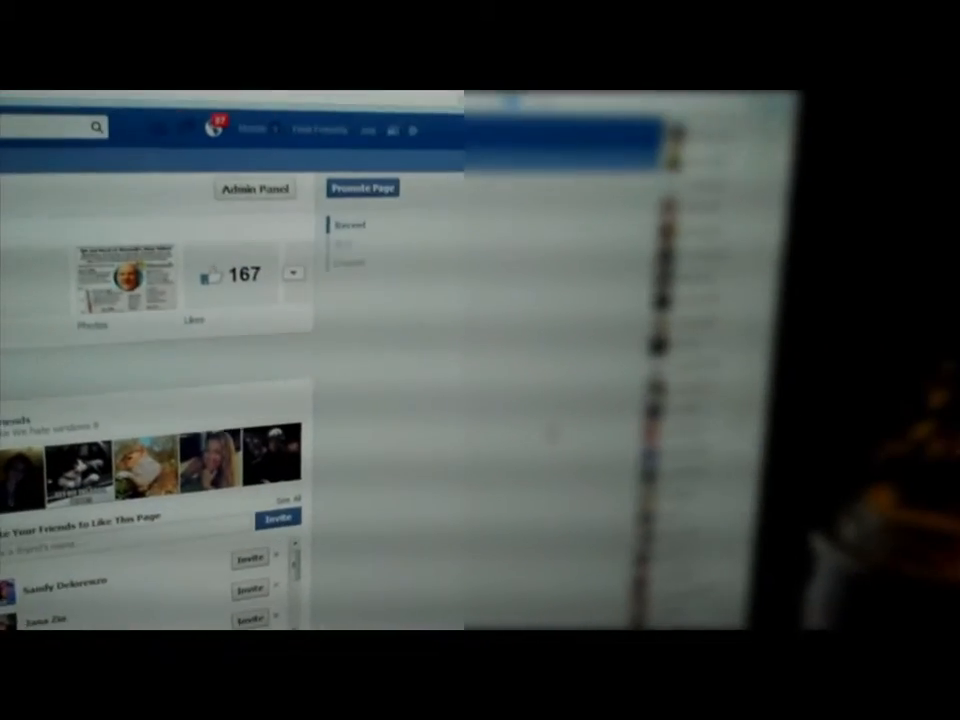
{"action": "scroll", "scroll_direction": "down", "scroll_amount": 3}
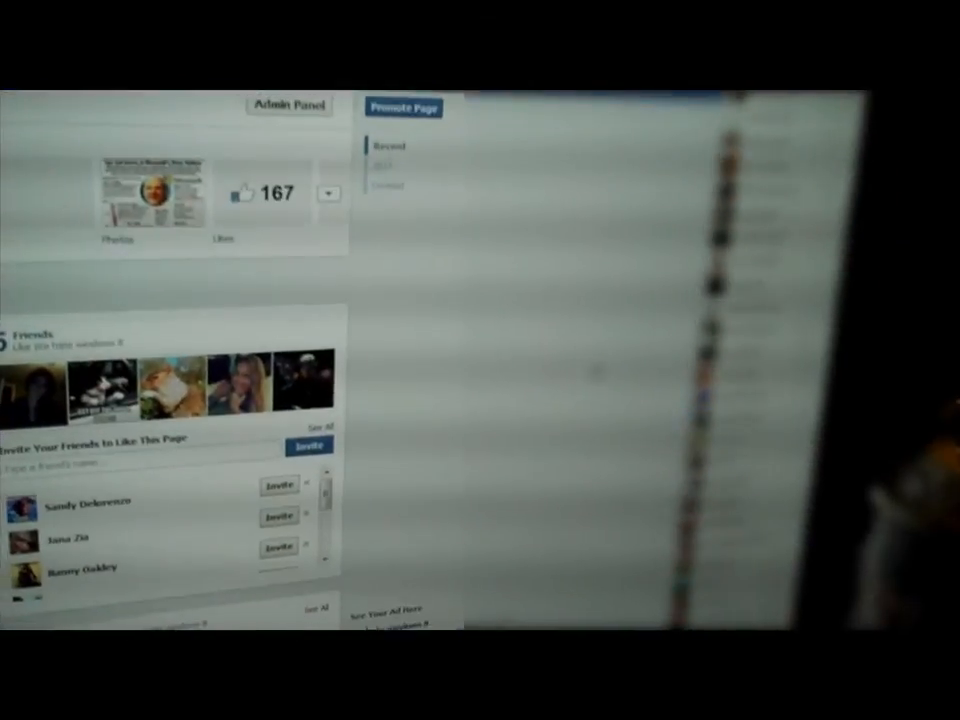